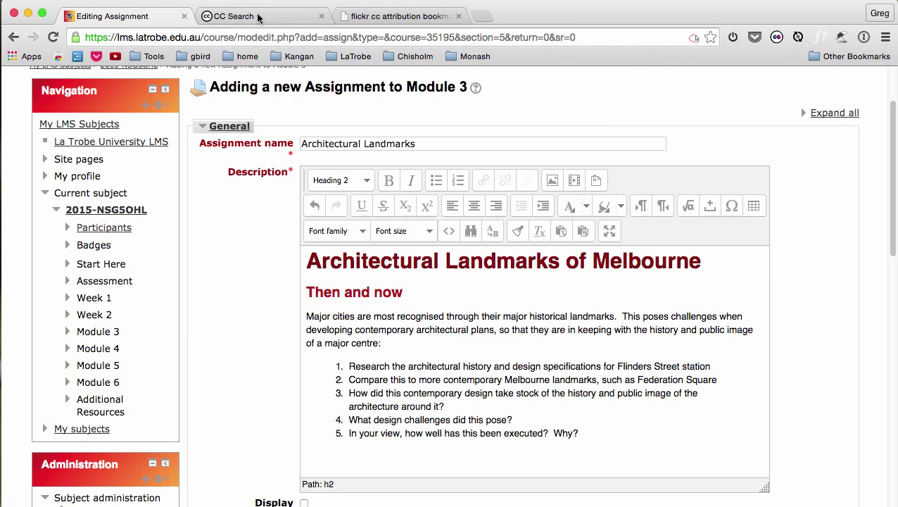
# Step: Switch from the Moodle assignment editor to the Creative Commons Search page
pyautogui.click(232, 15)
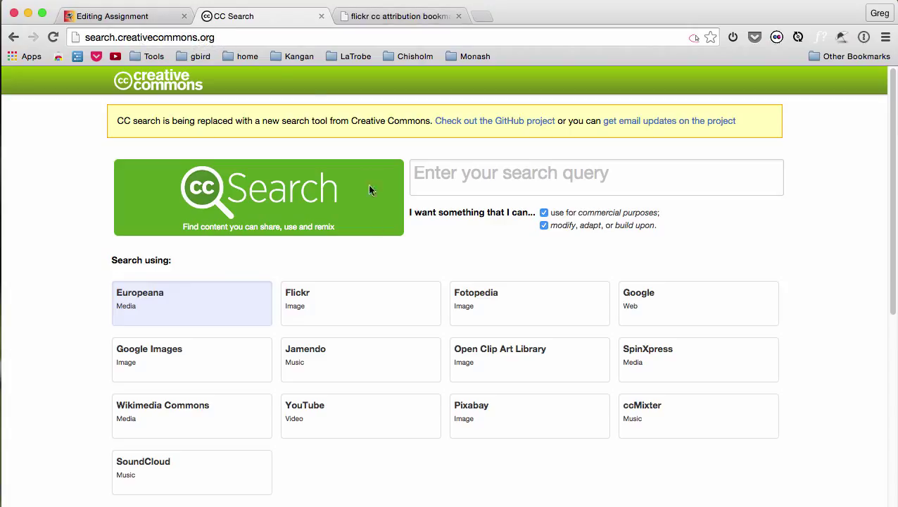
pyautogui.moveTo(138, 427)
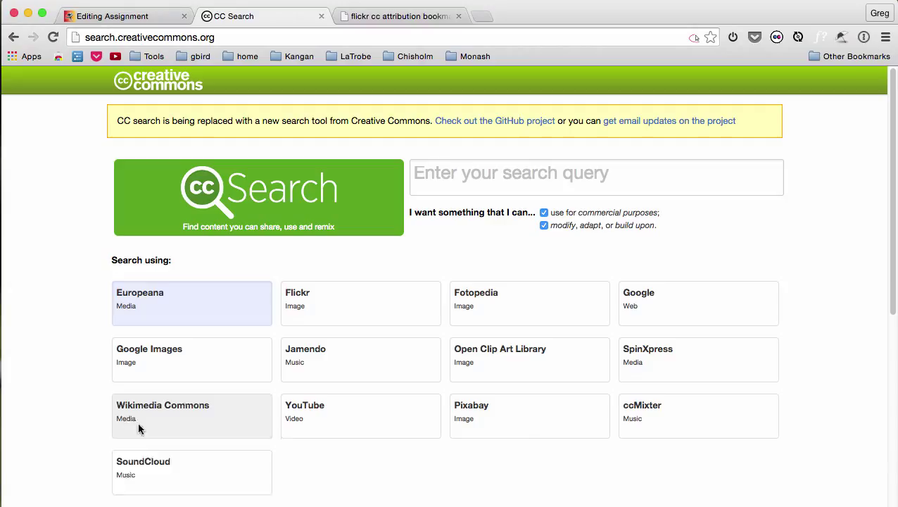
pyautogui.moveTo(541, 450)
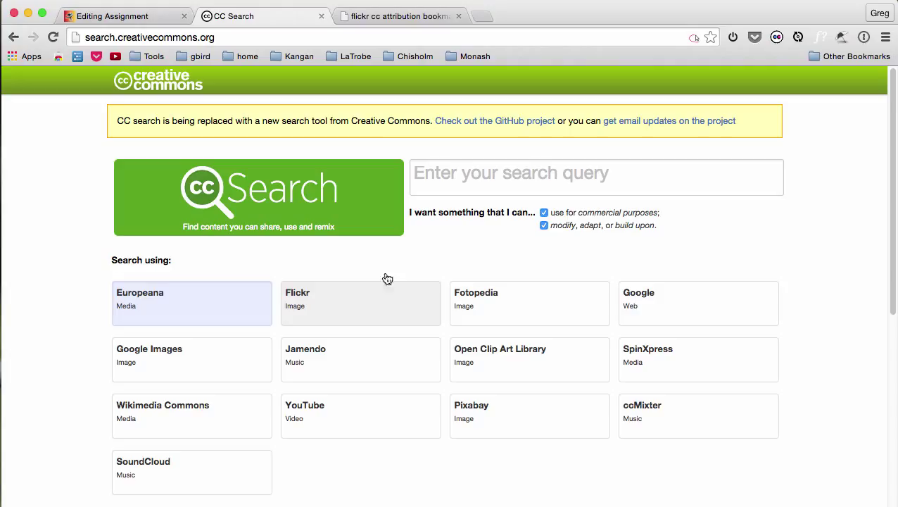
pyautogui.moveTo(349, 307)
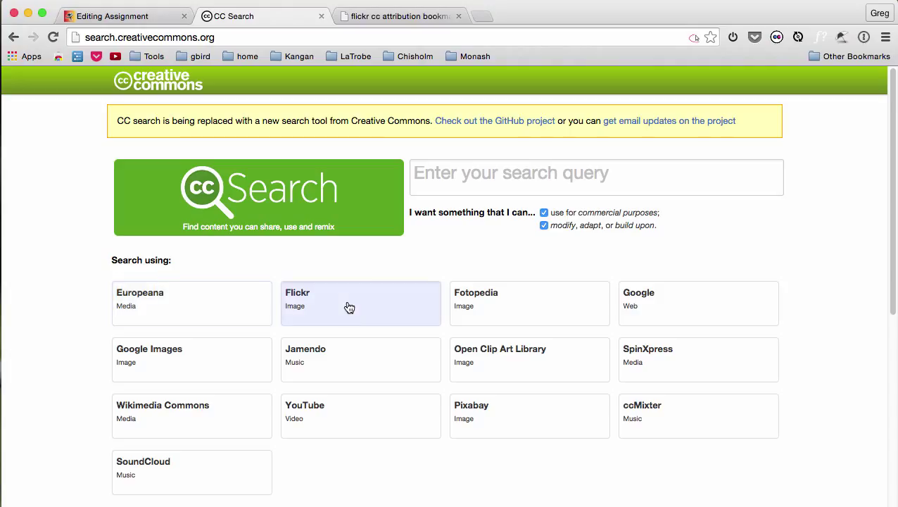
# Step: Search Flickr for 'Flinders street station' with the commercial-use and modify options unticked
pyautogui.click(597, 177)
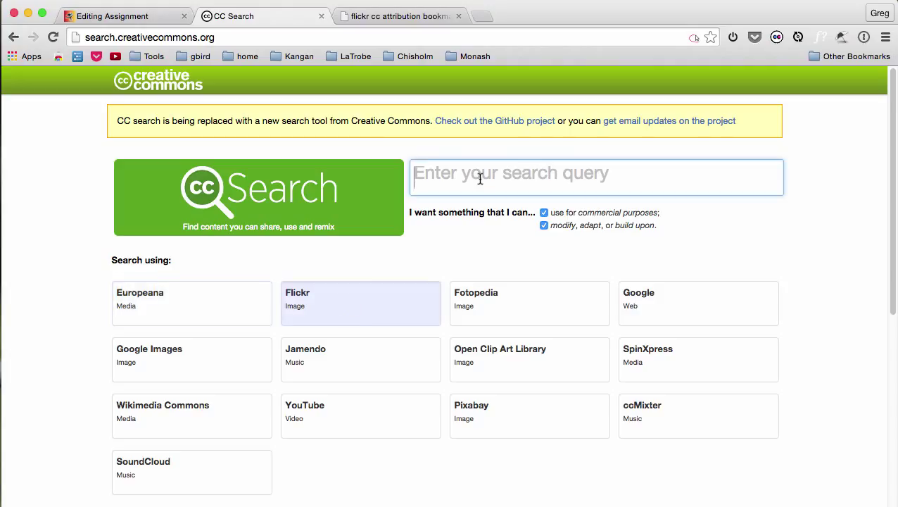
pyautogui.write('Flinders street stat')
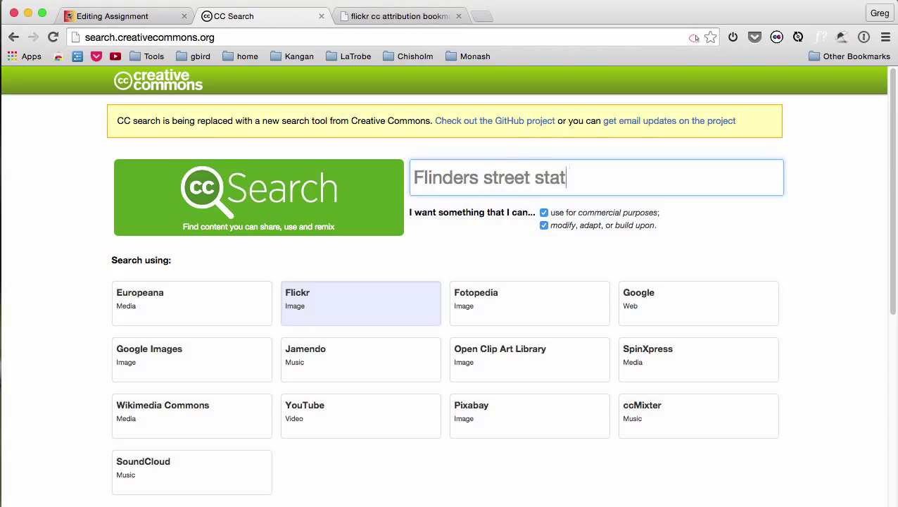
pyautogui.write('ion')
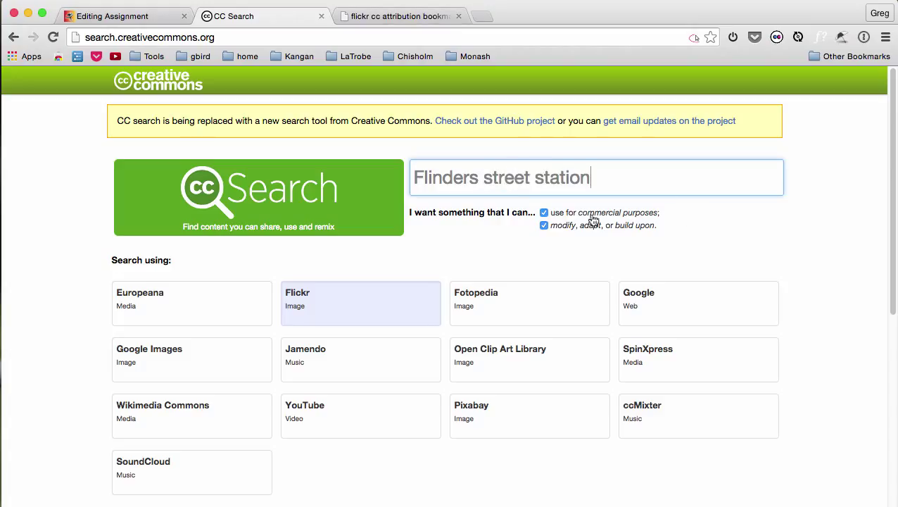
pyautogui.click(543, 213)
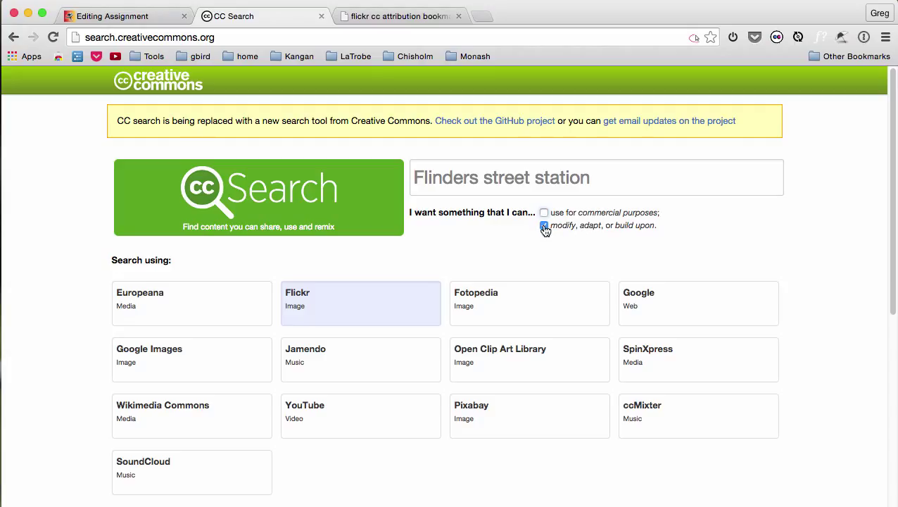
pyautogui.click(544, 225)
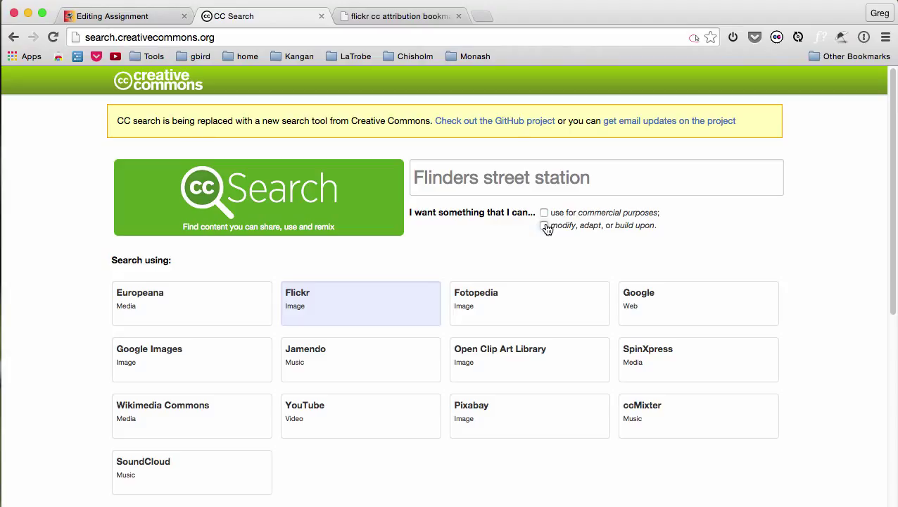
pyautogui.click(622, 177)
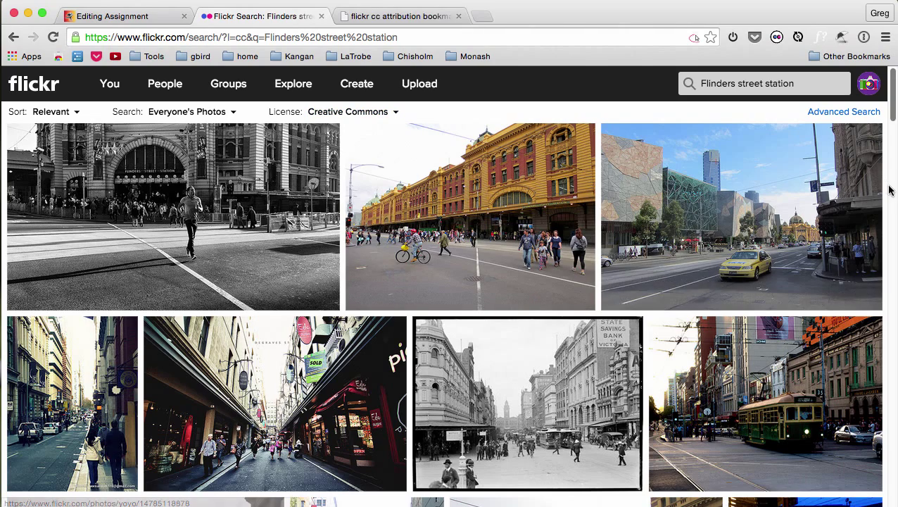
# Step: Sort the Flickr results by Interesting and browse through the photos
pyautogui.scroll(-3)
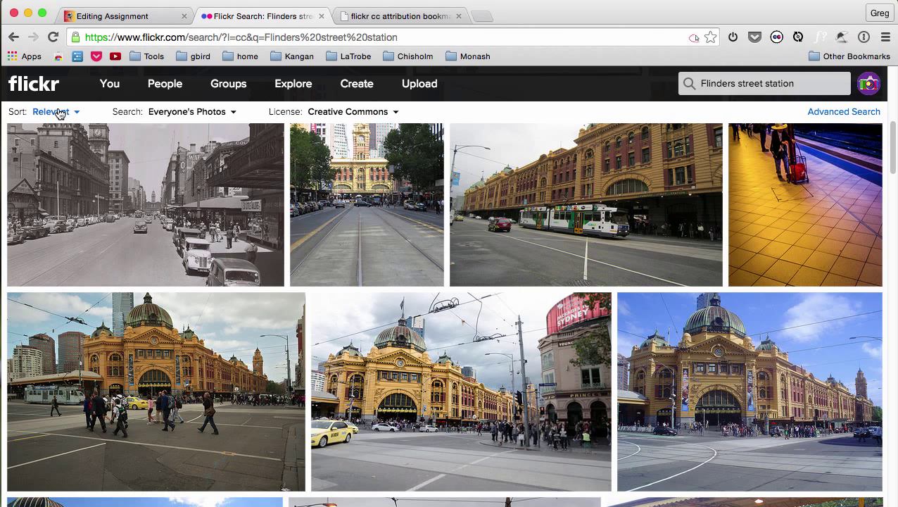
pyautogui.moveTo(59, 114)
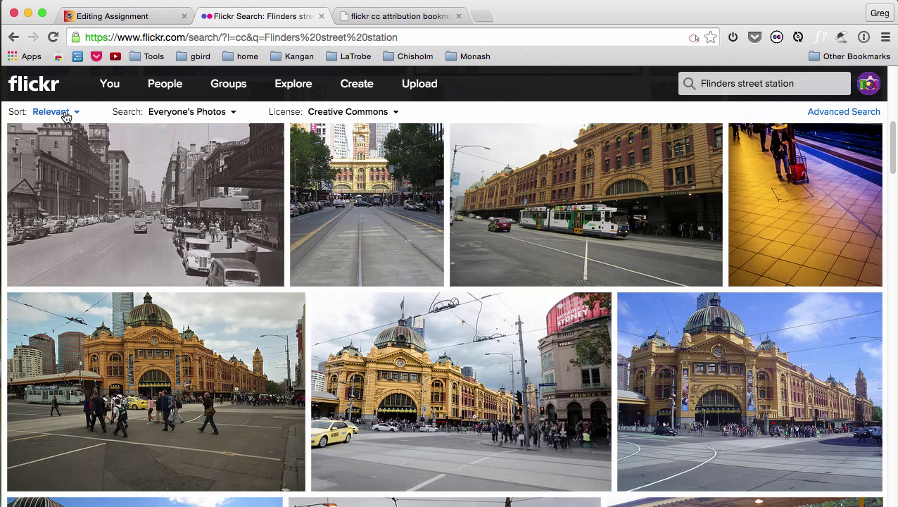
pyautogui.click(51, 111)
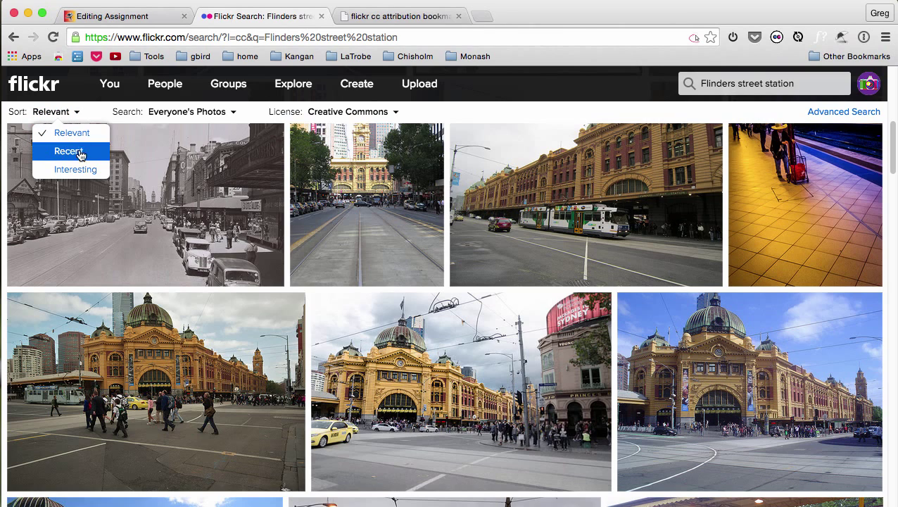
pyautogui.click(74, 169)
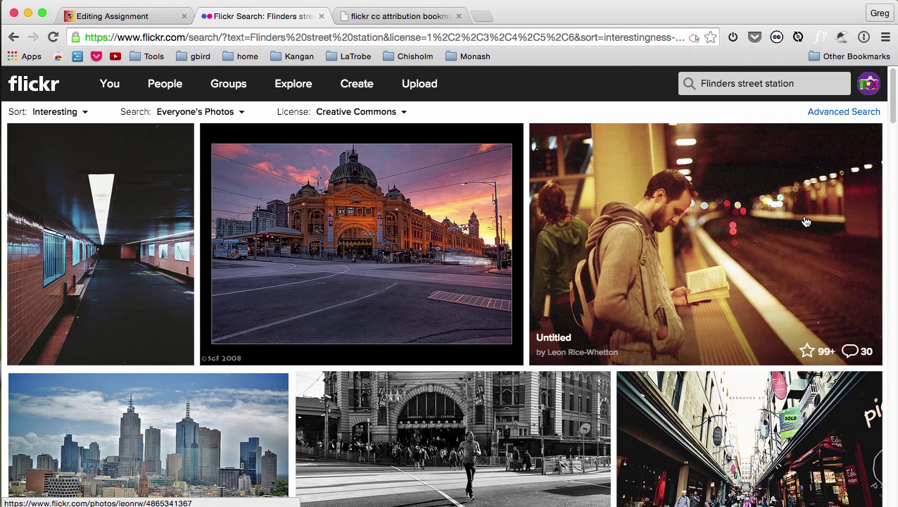
pyautogui.moveTo(892, 176)
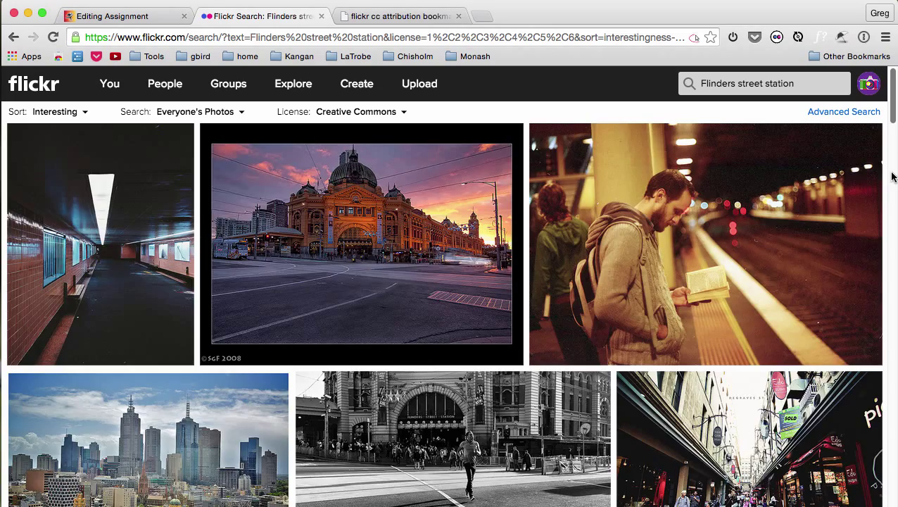
pyautogui.scroll(-3)
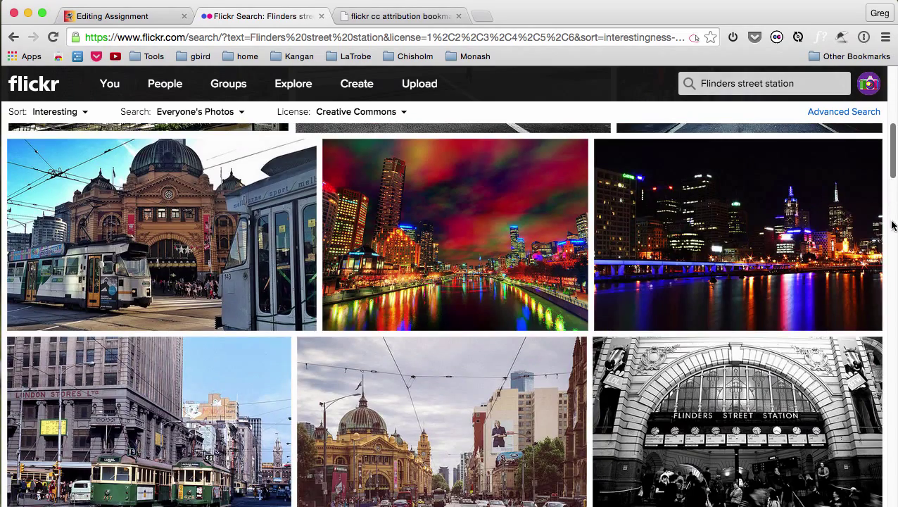
pyautogui.moveTo(892, 244)
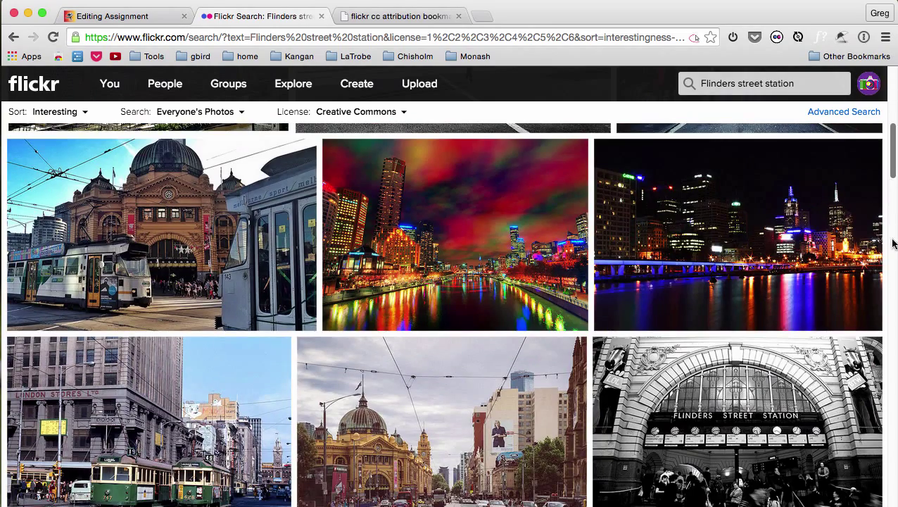
pyautogui.scroll(-3)
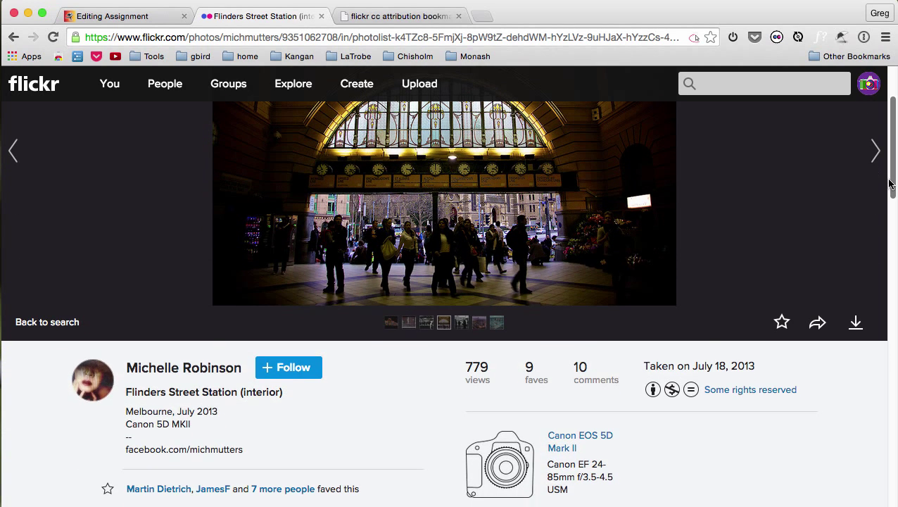
pyautogui.moveTo(667, 406)
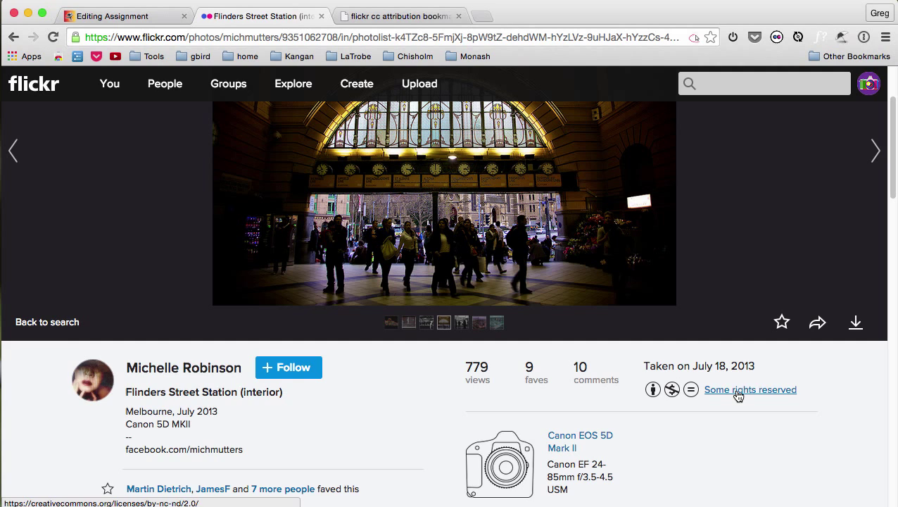
# Step: Bring up the licence terms via the photo's 'Some rights reserved' link
pyautogui.click(749, 388)
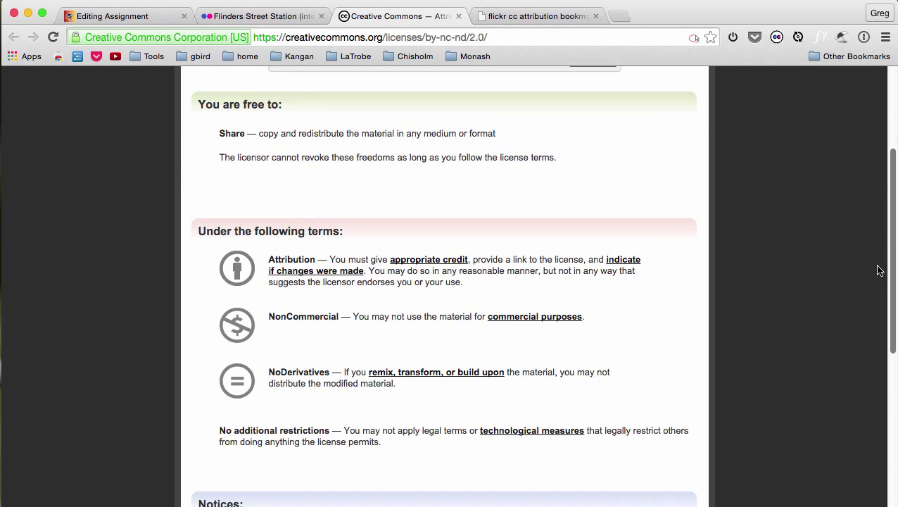
# Step: Review the BY-NC-ND 2.0 deed's Attribution, NonCommercial and NoDerivatives conditions
pyautogui.scroll(-3)
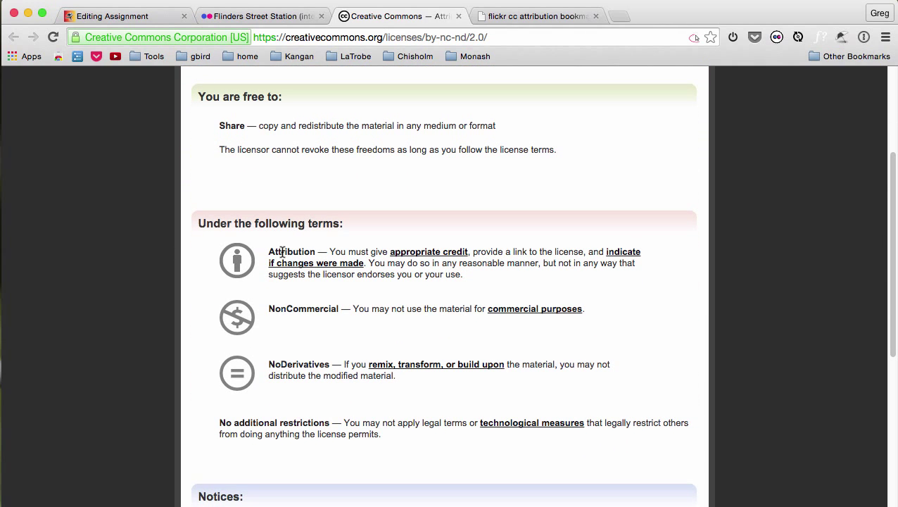
pyautogui.moveTo(284, 312)
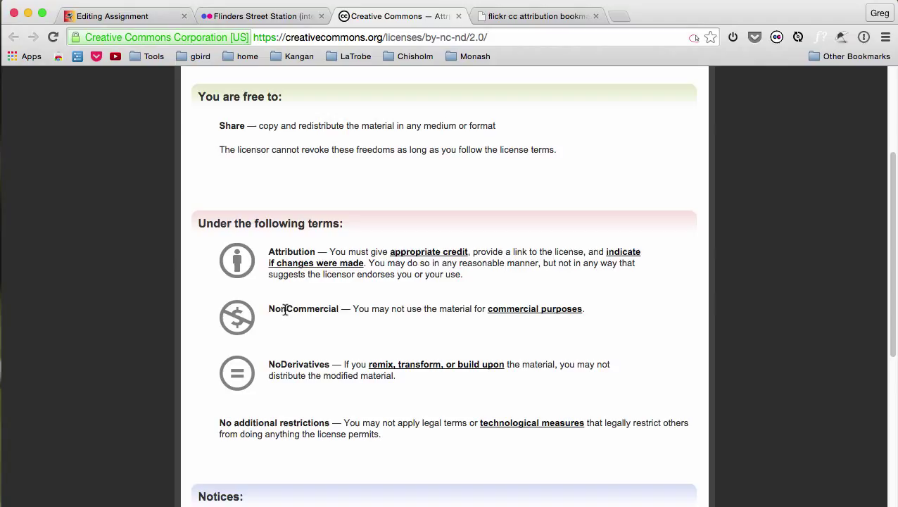
pyautogui.moveTo(377, 310)
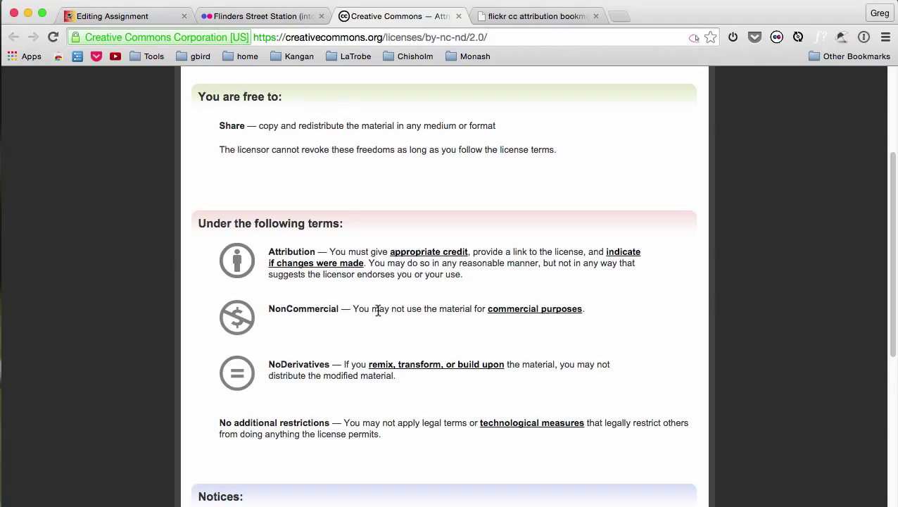
pyautogui.moveTo(329, 364)
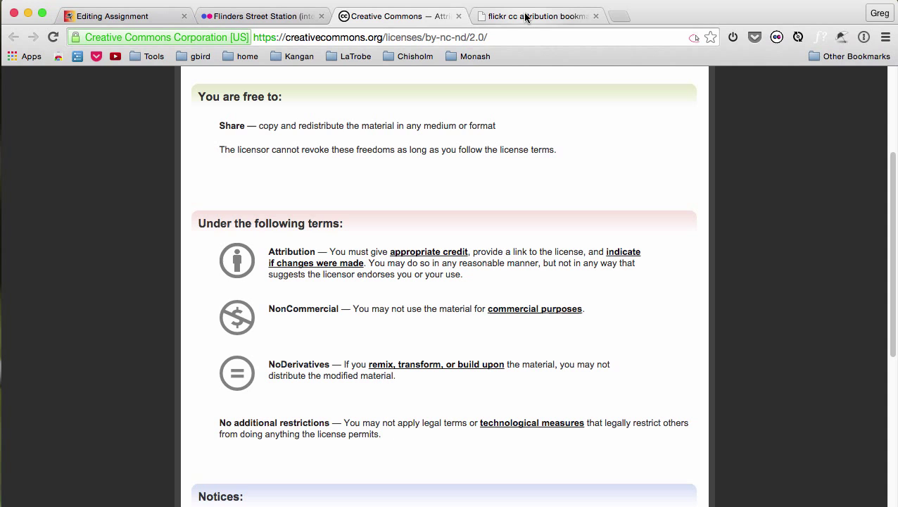
pyautogui.moveTo(534, 16)
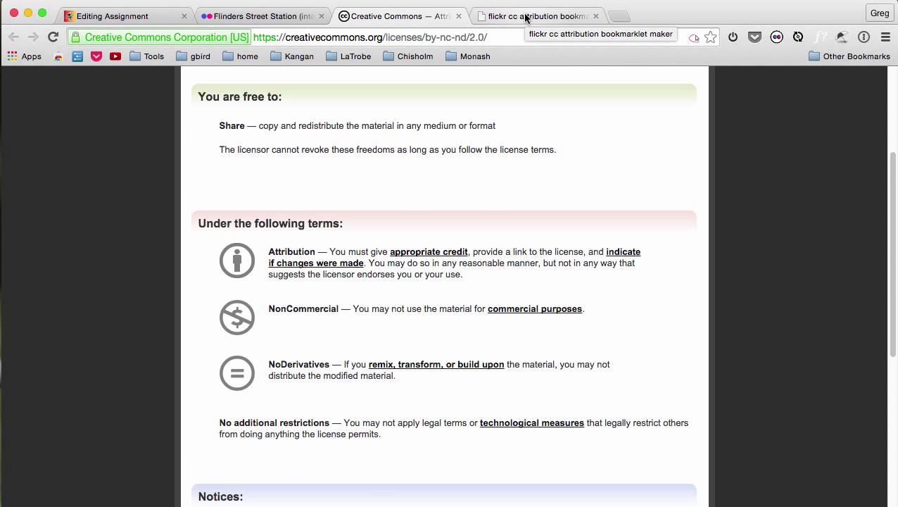
# Step: Drag the flickr cc attribution helper bookmarklet onto the bookmarks bar and return to the photo
pyautogui.click(535, 15)
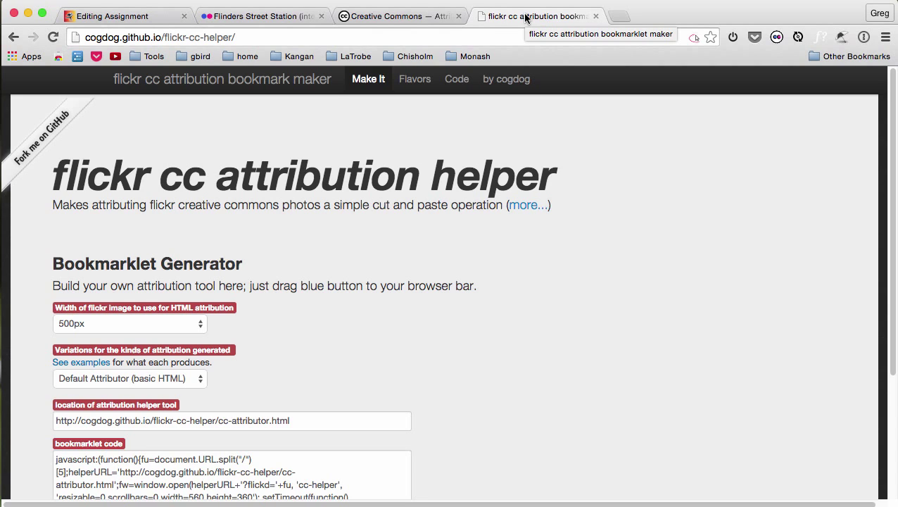
pyautogui.moveTo(513, 51)
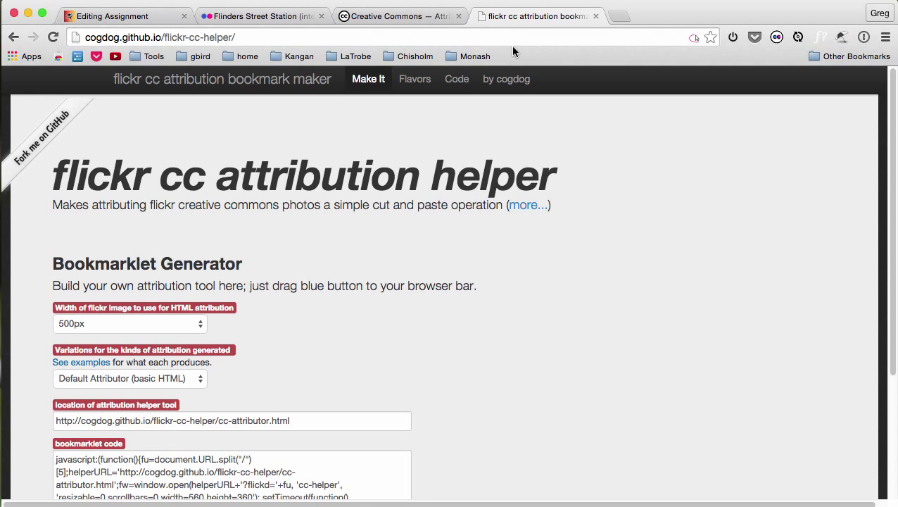
pyautogui.moveTo(881, 197)
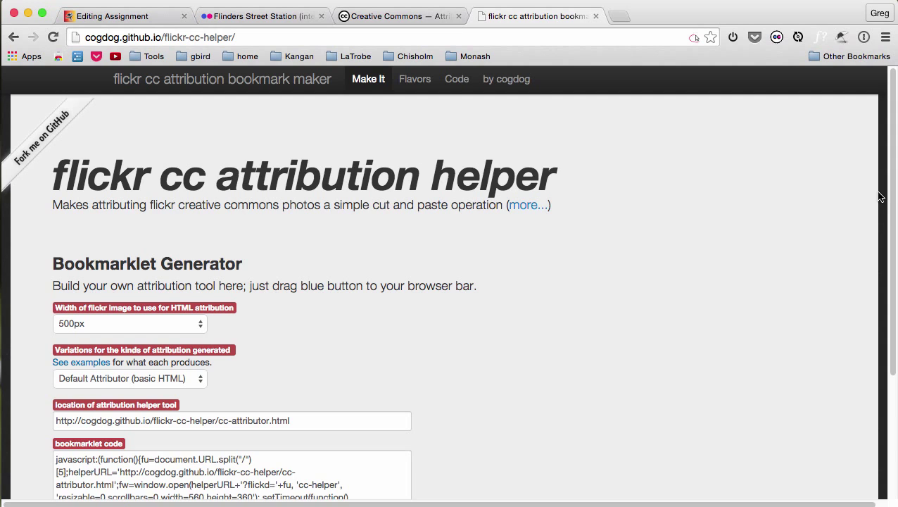
pyautogui.scroll(-3)
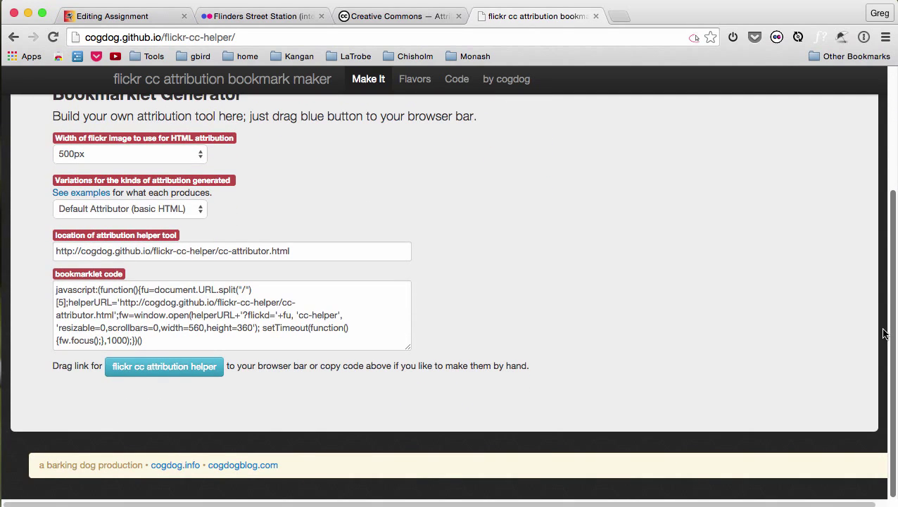
pyautogui.moveTo(163, 366)
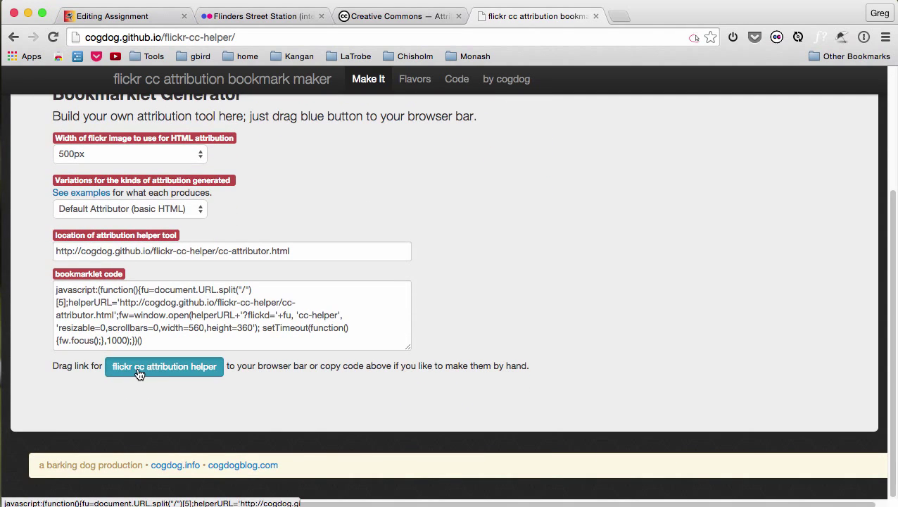
pyautogui.moveTo(163, 366); pyautogui.dragTo(436, 218)
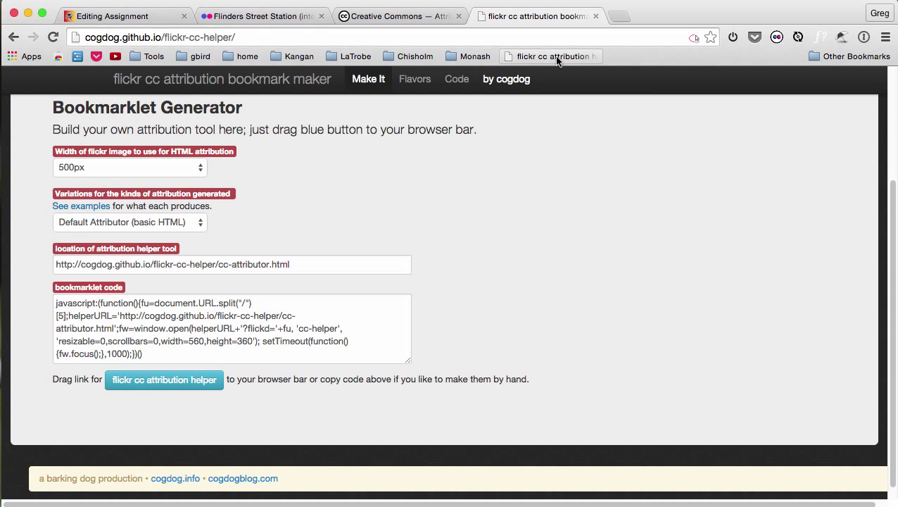
pyautogui.moveTo(551, 56)
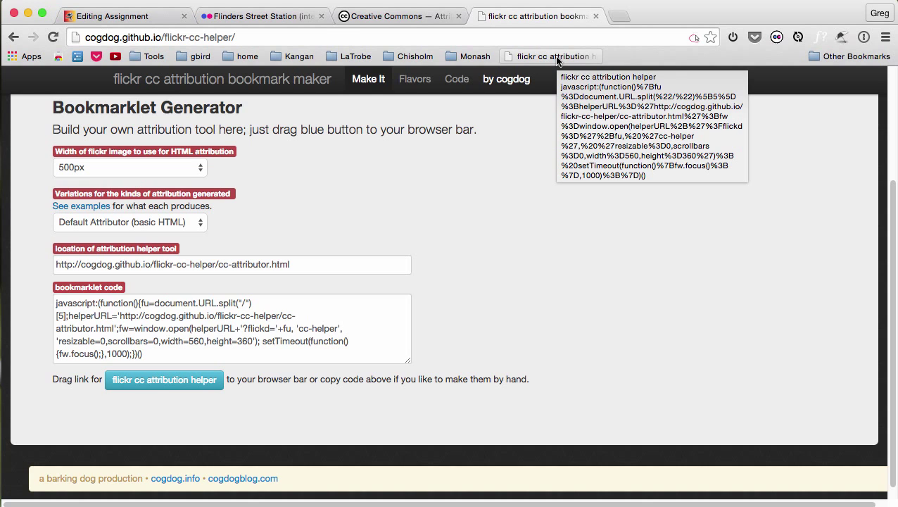
pyautogui.click(397, 15)
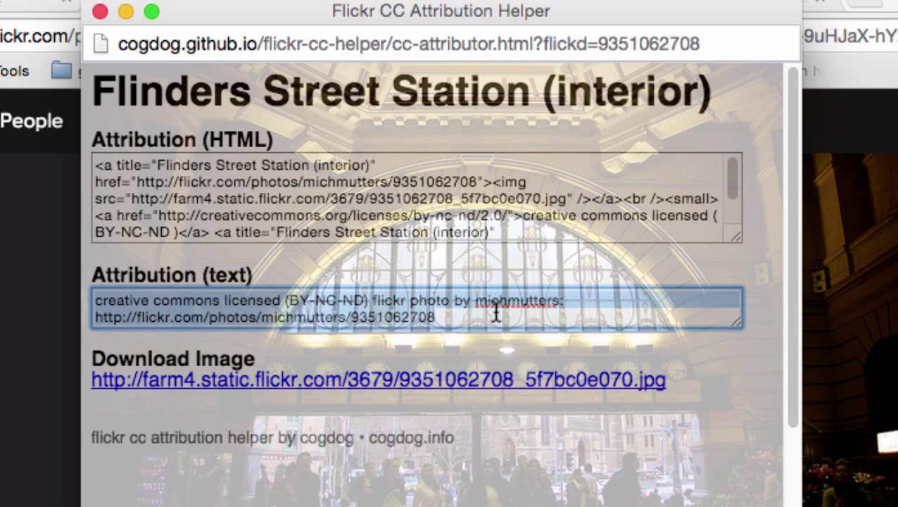
# Step: Copy the generated HTML attribution for the Flinders Street Station photo
pyautogui.rightClick(495, 312)
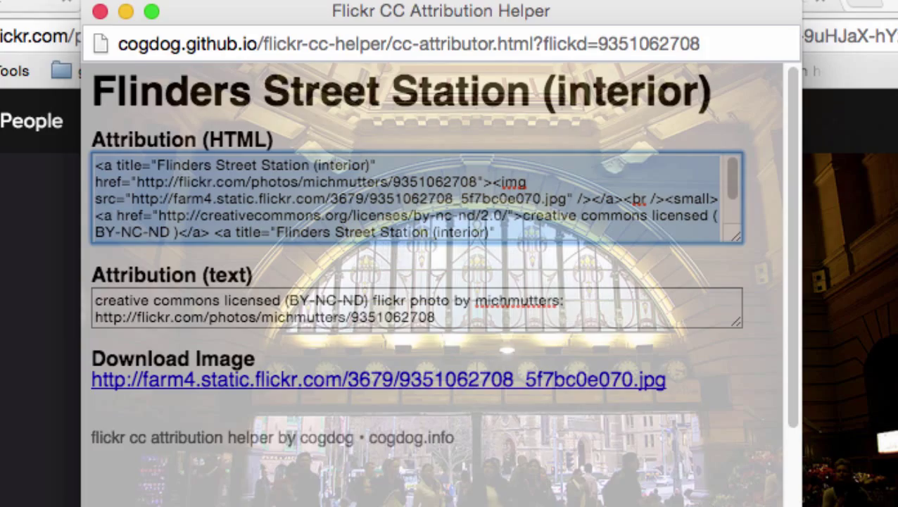
pyautogui.click(112, 16)
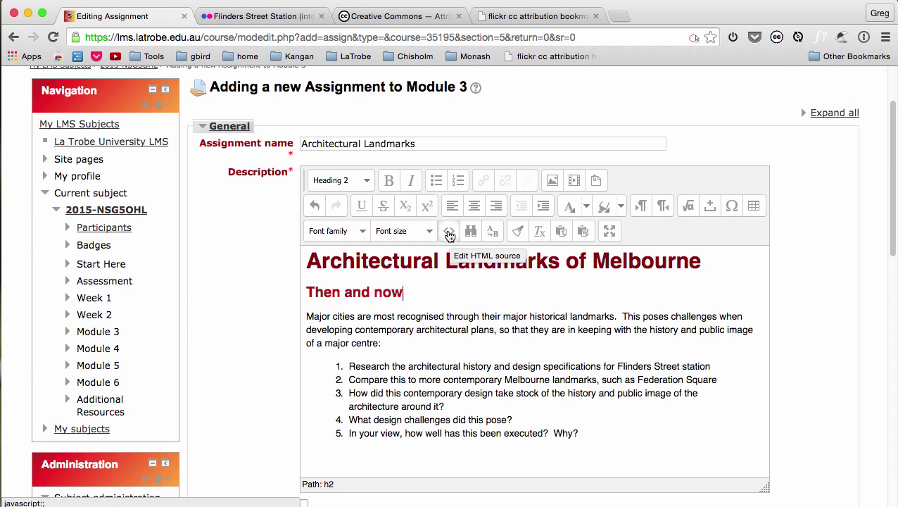
# Step: Paste the attribution HTML into the description's source beneath the 'Then and now' heading
pyautogui.click(449, 231)
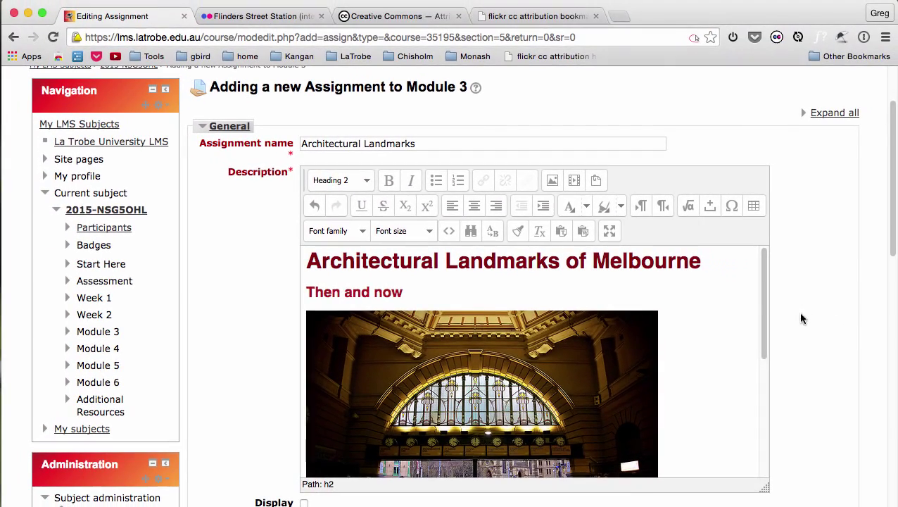
# Step: Check the photo and attribution in the description, then save and display the assignment
pyautogui.scroll(-3)
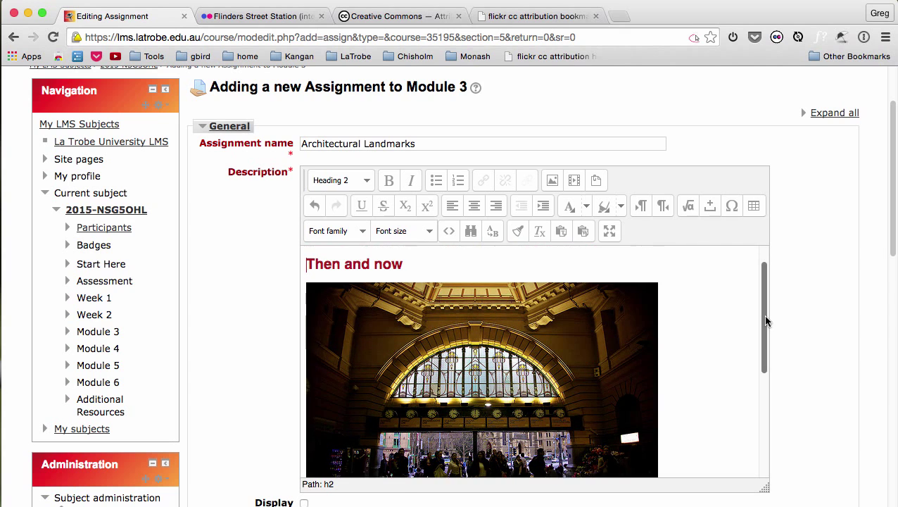
pyautogui.scroll(-3)
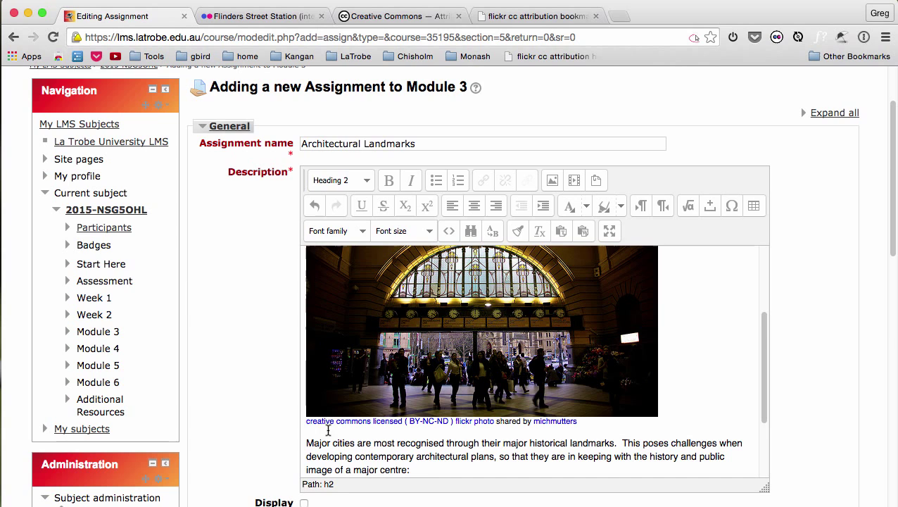
pyautogui.moveTo(766, 411)
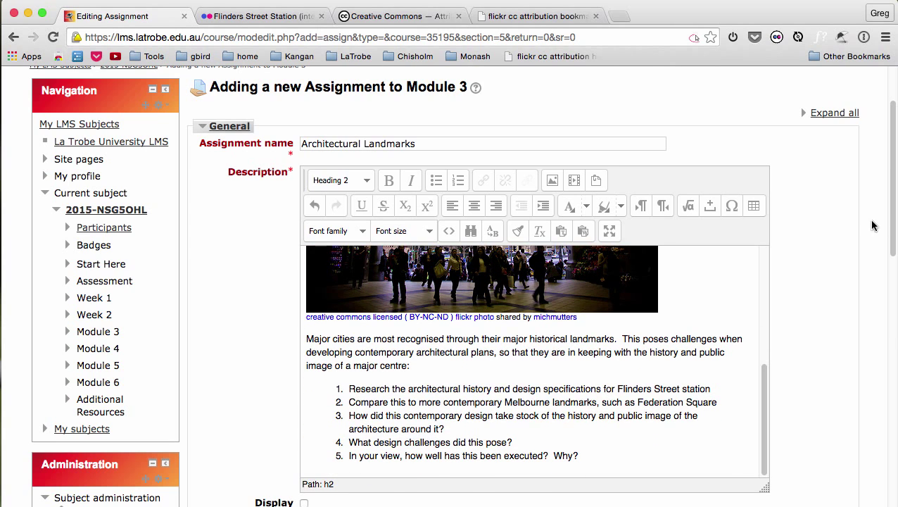
pyautogui.scroll(-3)
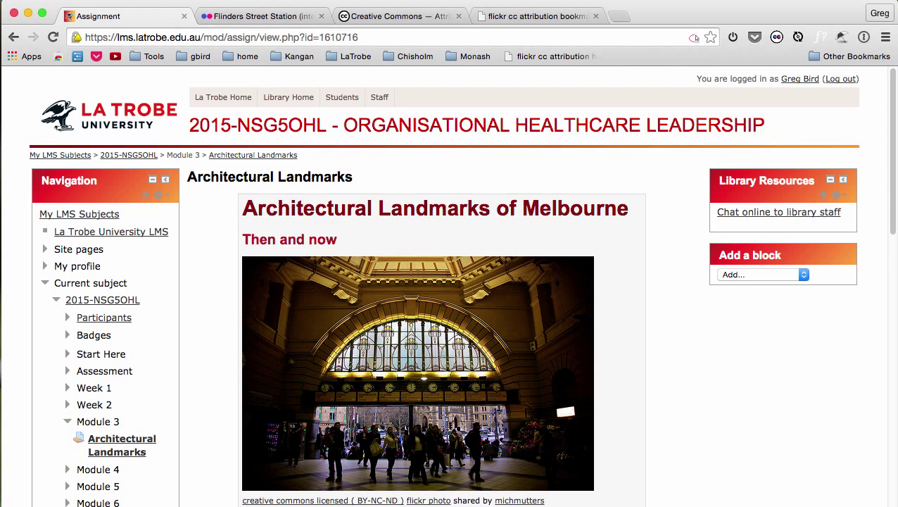
# Step: Follow the photographer's name link in the attribution to their Flickr profile
pyautogui.scroll(-3)
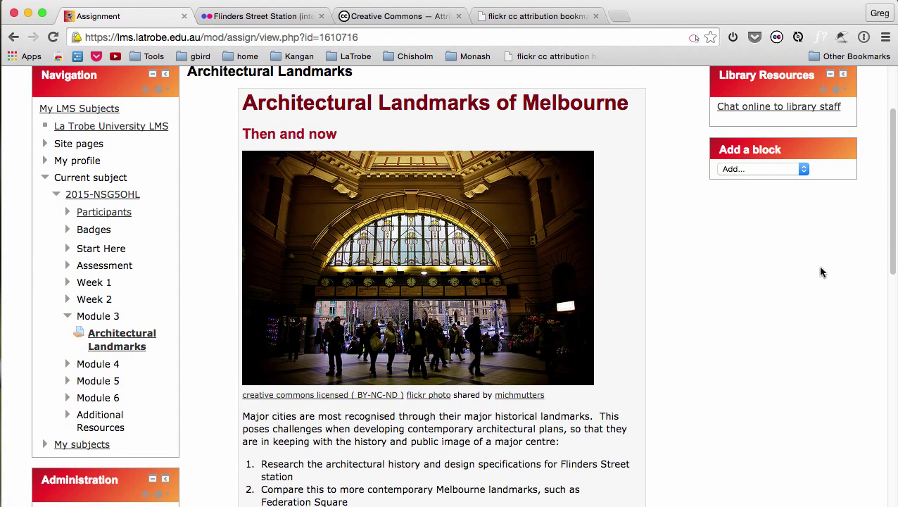
pyautogui.moveTo(283, 394)
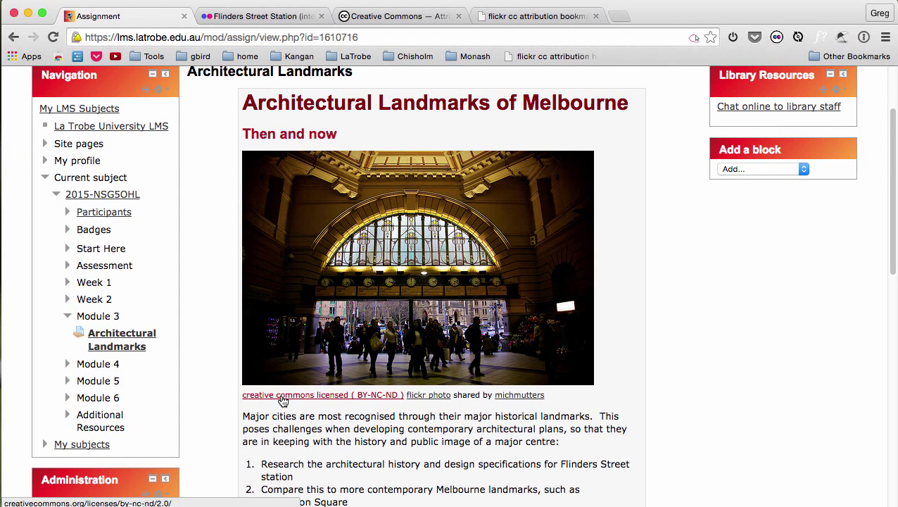
pyautogui.moveTo(428, 394)
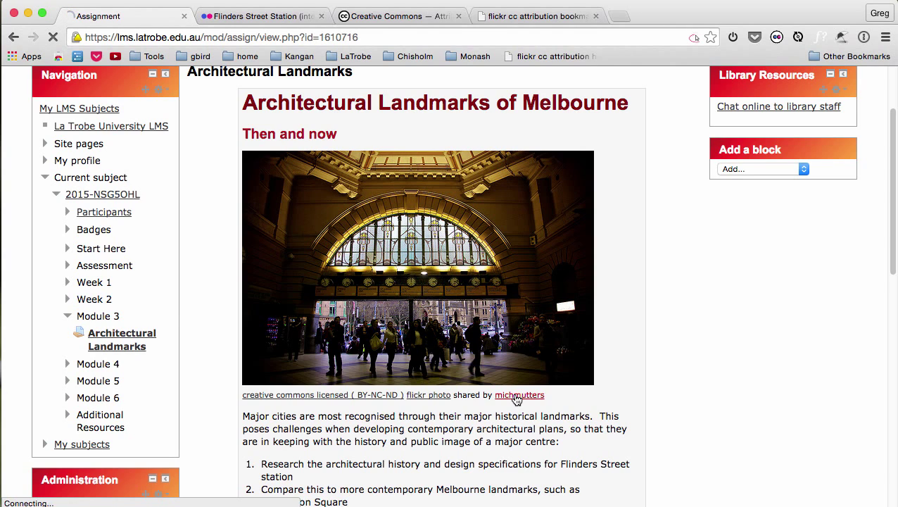
pyautogui.click(518, 394)
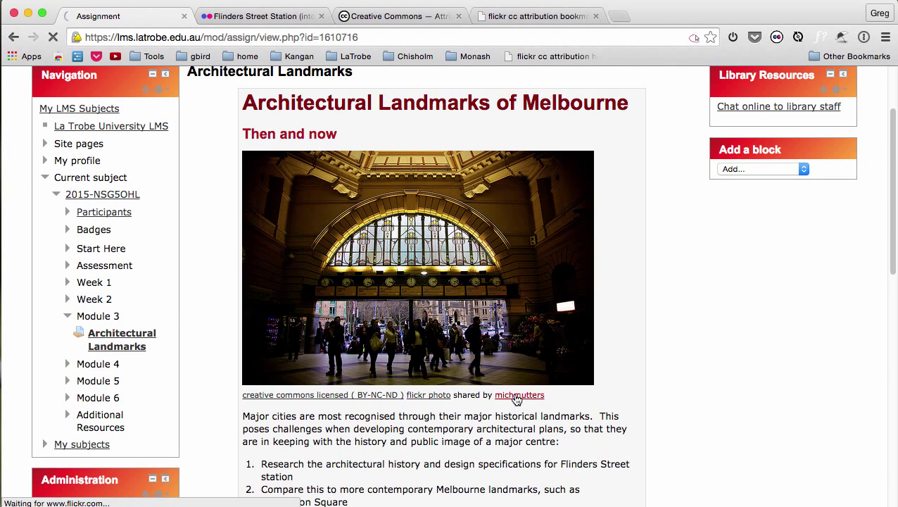
pyautogui.click(518, 394)
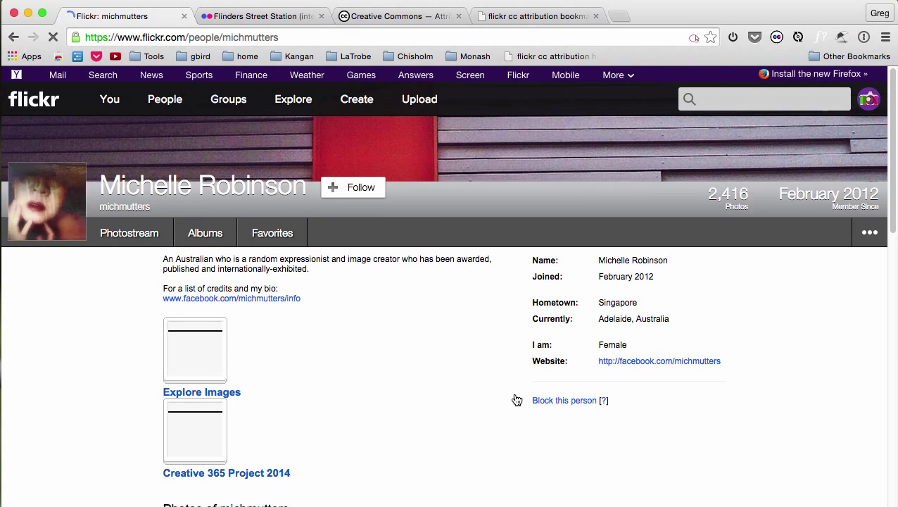